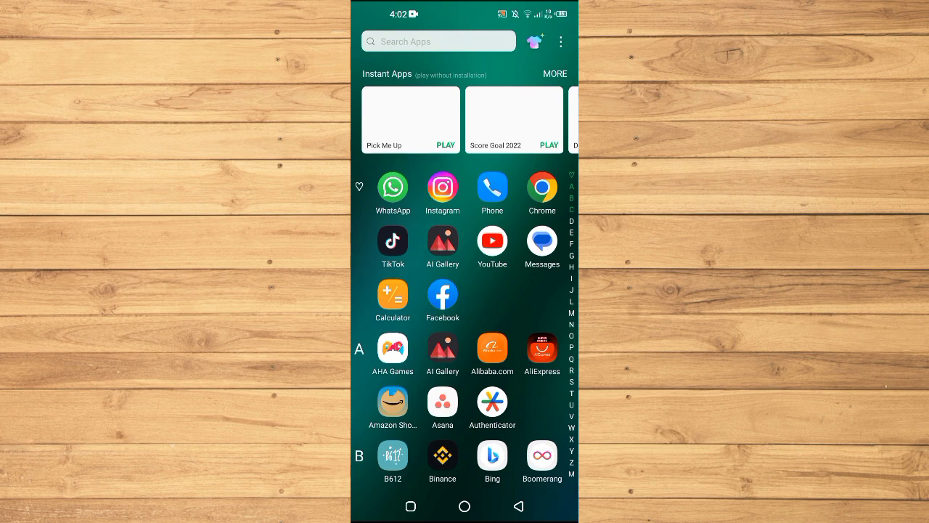
Launch Instagram from the app drawer and go to the own profile page.
click(441, 186)
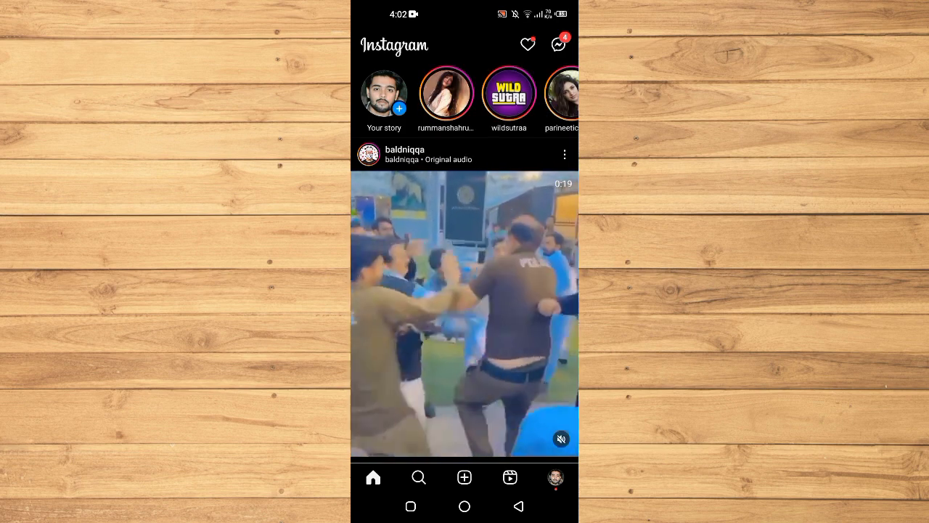
click(555, 476)
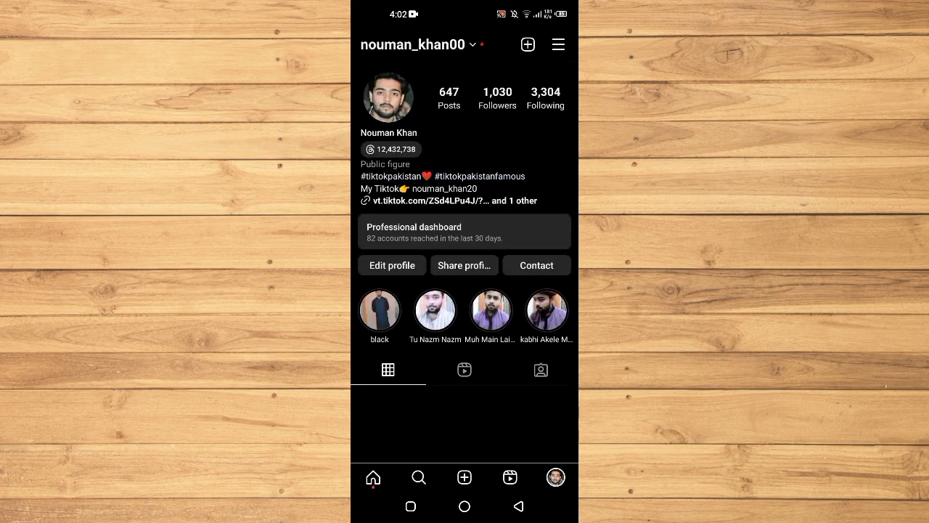
Bring up the profile's account options menu and scroll through its entries.
click(558, 43)
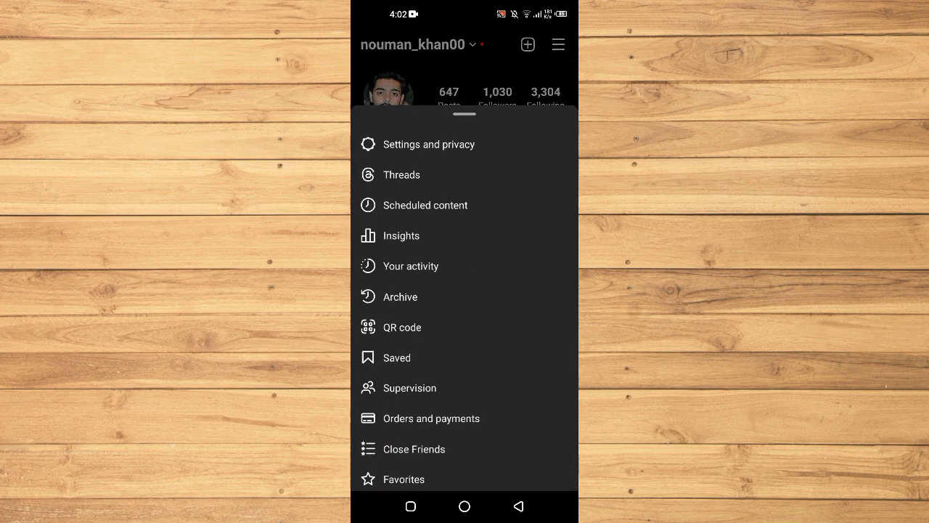
scroll(up, 3)
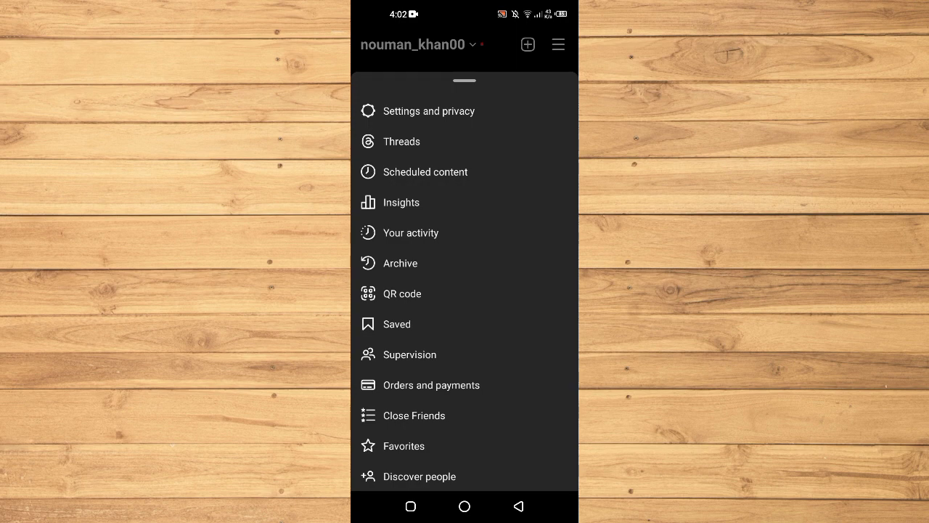
Open Your activity's Comments list and the post thread for the 'Ma sha Allah' comment.
click(411, 232)
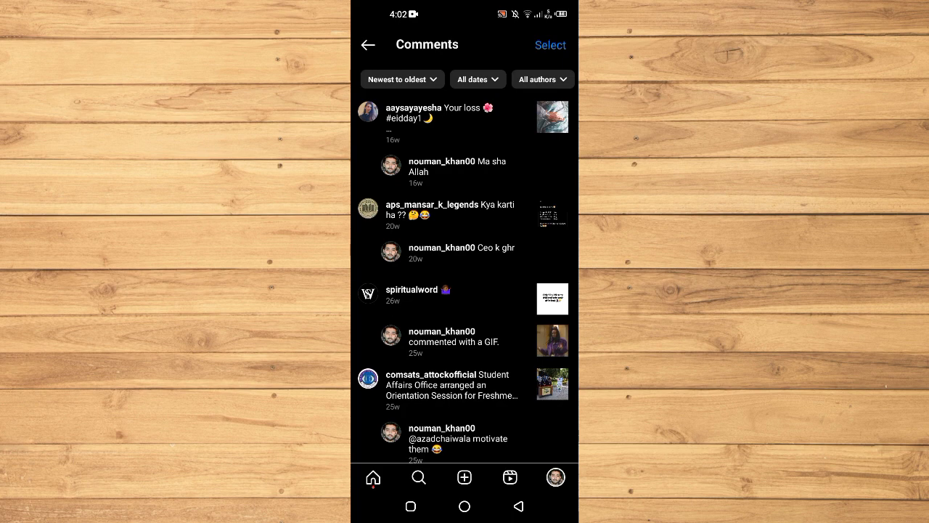
click(450, 116)
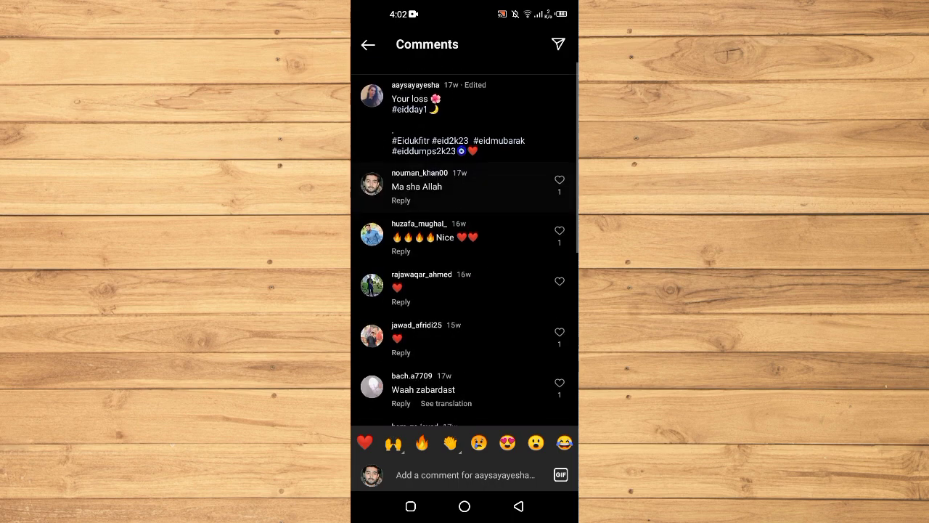
Scroll the comments thread to reveal another reply beneath the earlier ones.
scroll(up, 3)
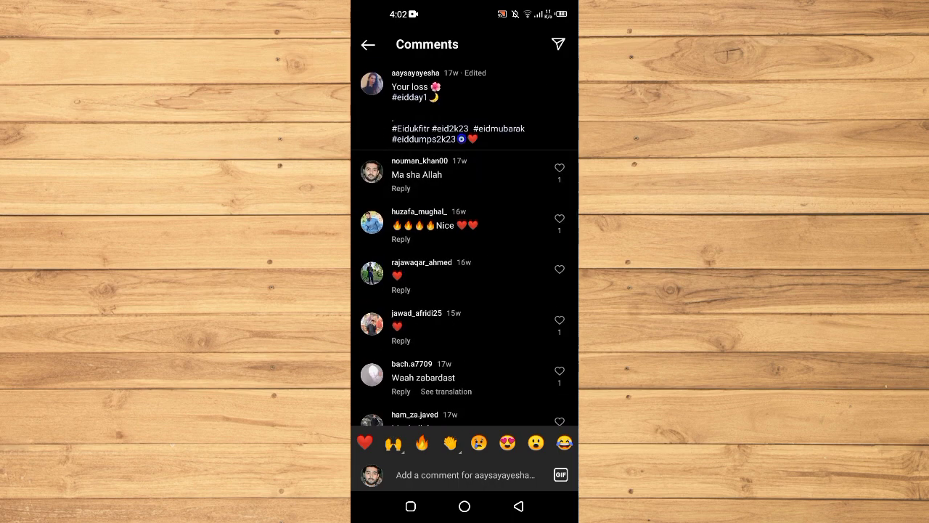